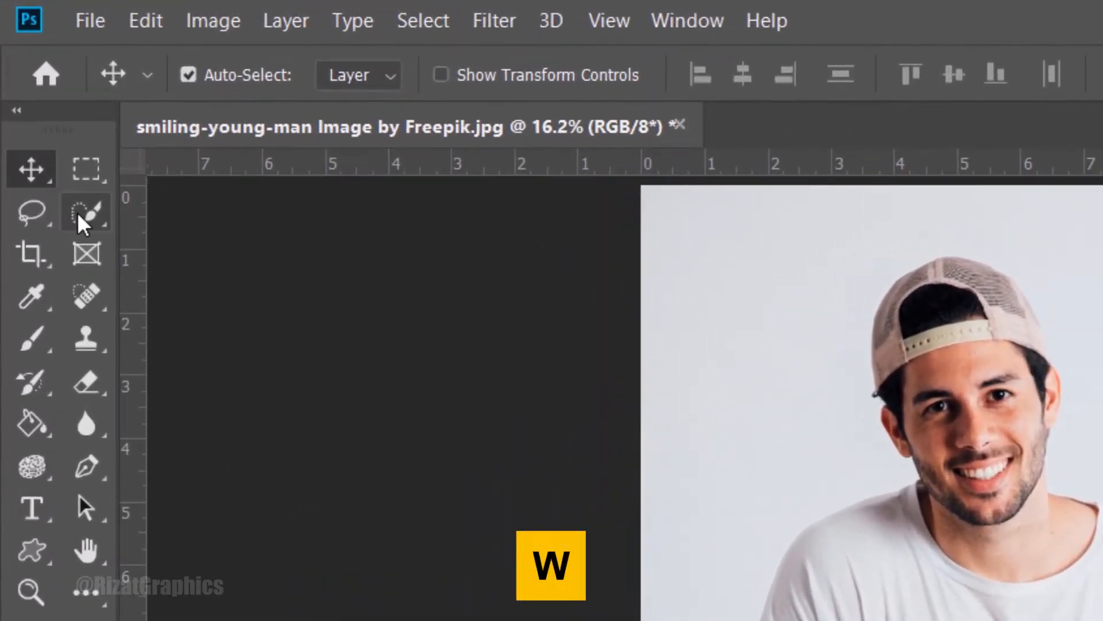
pyautogui.moveTo(83, 215)
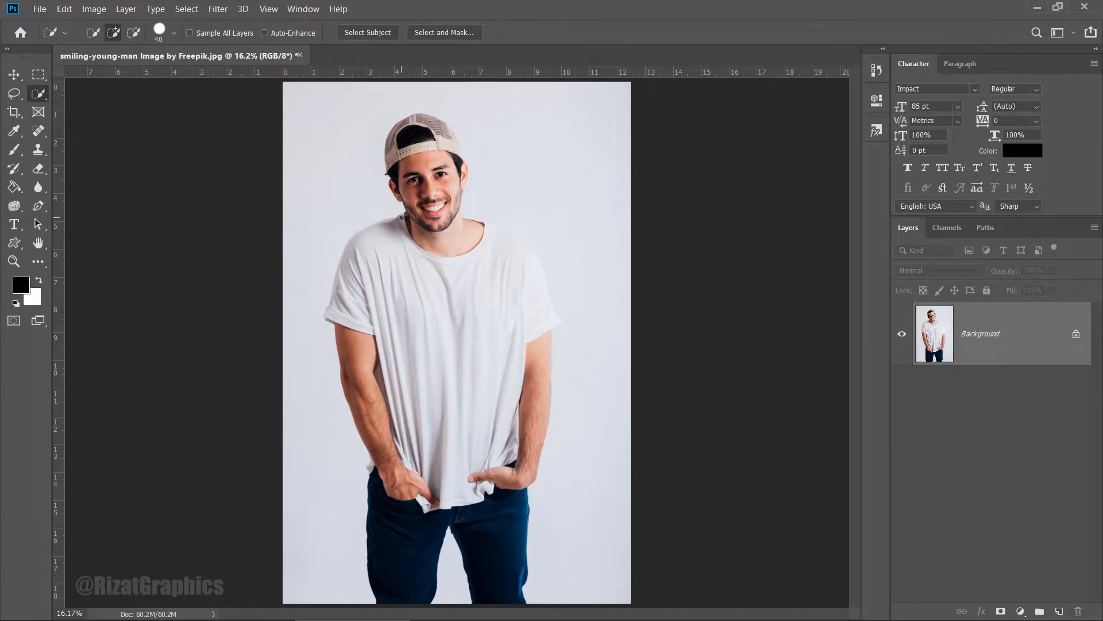
# Step: Select the whole white t-shirt and copy it onto its own layer (Ctrl+J)
pyautogui.moveTo(401, 219); pyautogui.dragTo(351, 310)
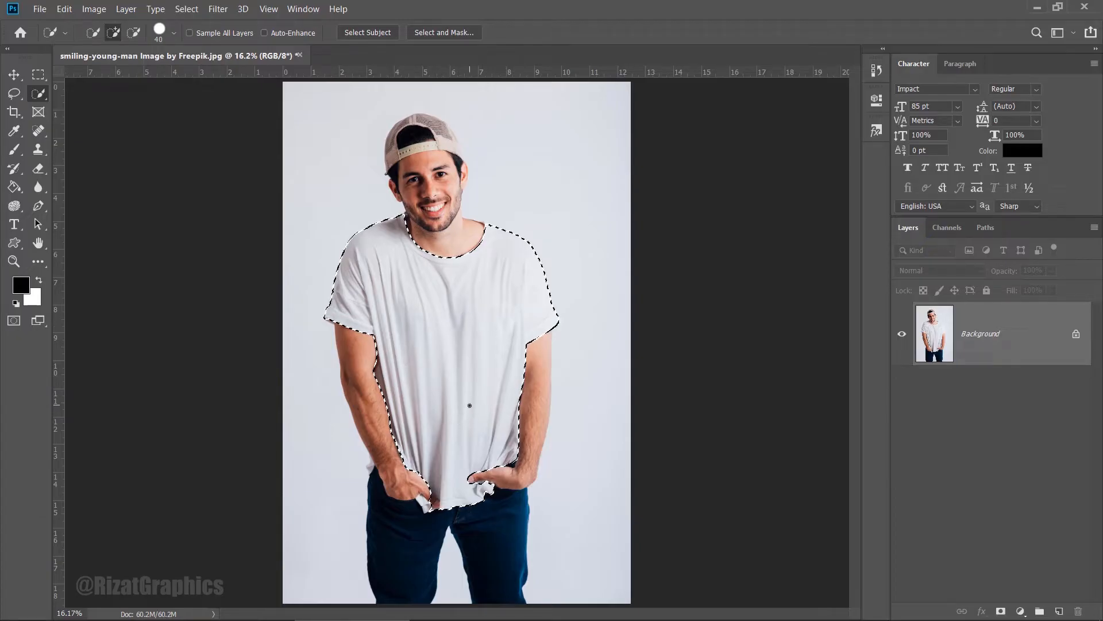
pyautogui.press('ctrl+j')
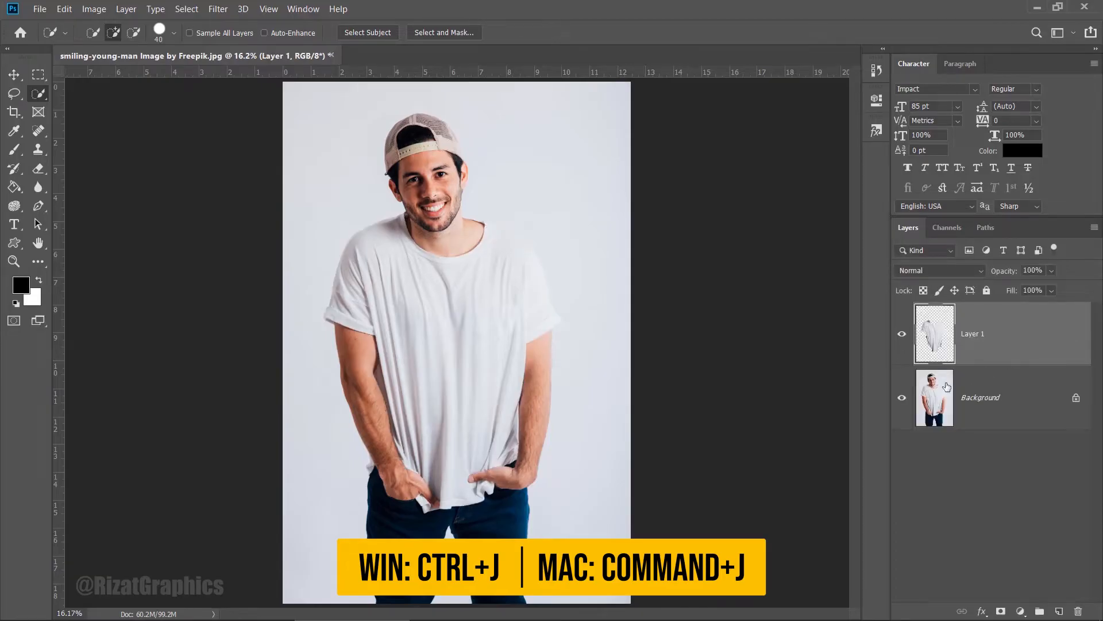
# Step: Hide the photo layer and add a Levels adjustment at about 129 / 0.68 / 237 to boost the shirt's contrast
pyautogui.click(903, 396)
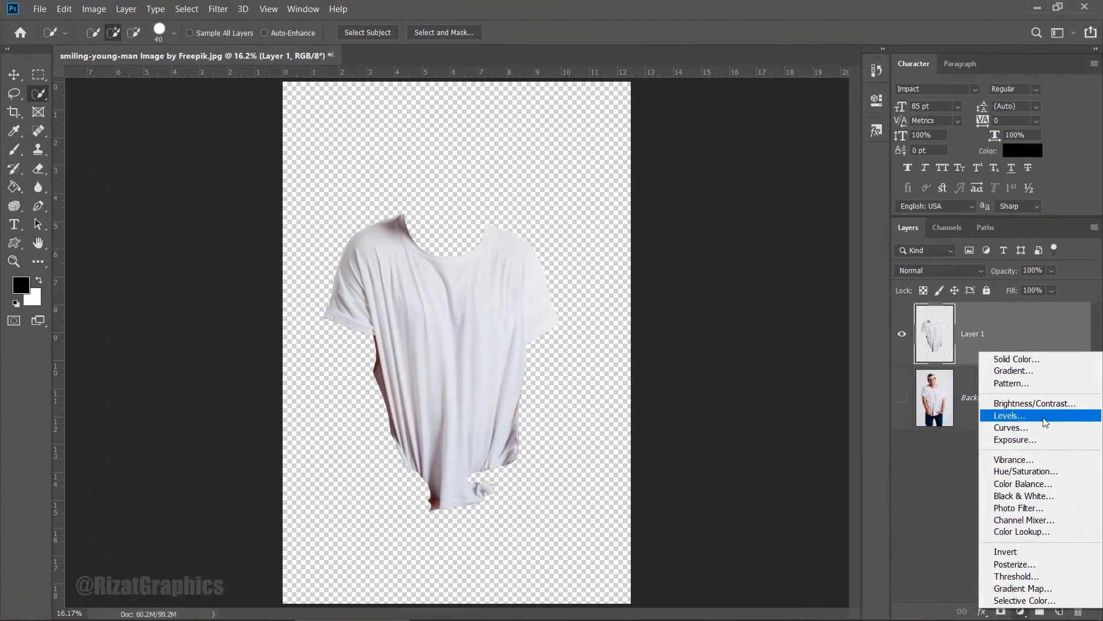
pyautogui.click(1008, 414)
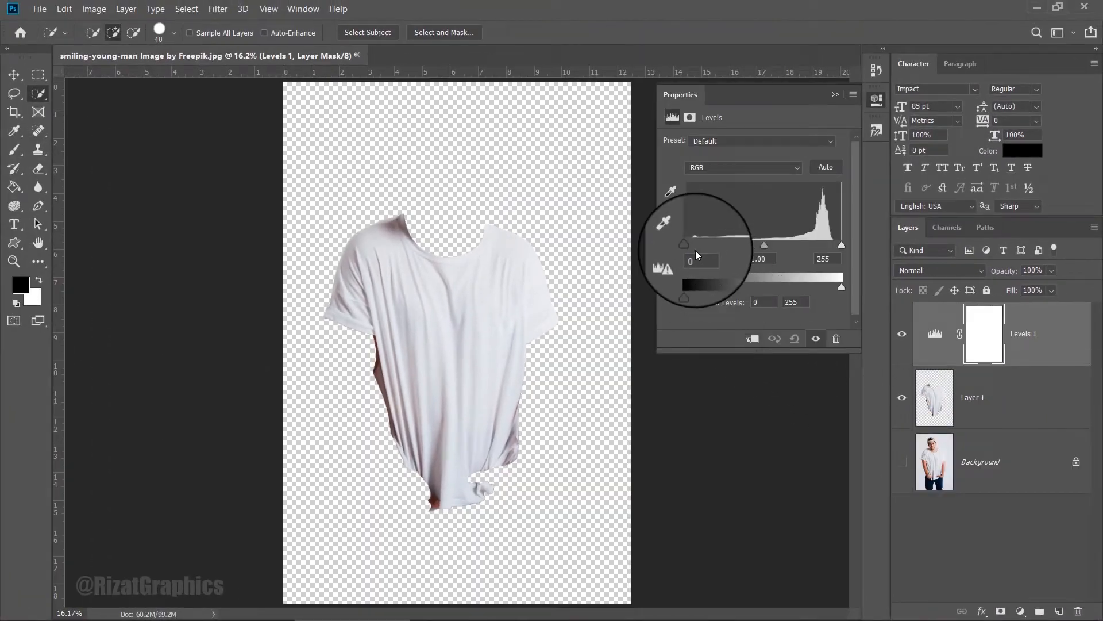
pyautogui.moveTo(683, 244); pyautogui.dragTo(701, 245)
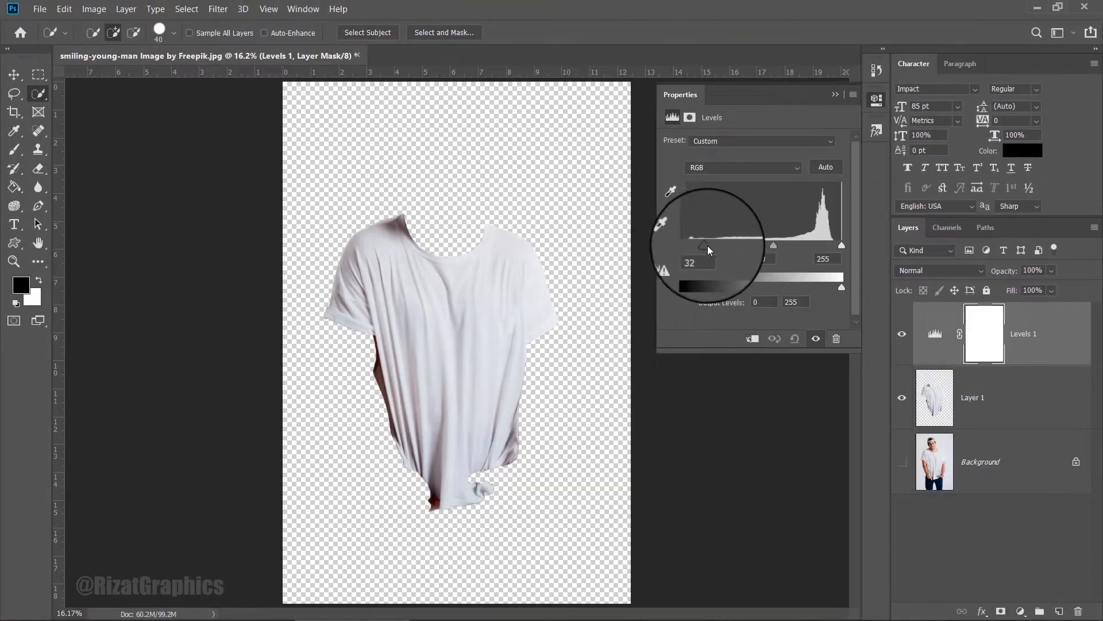
pyautogui.moveTo(709, 250); pyautogui.dragTo(742, 250)
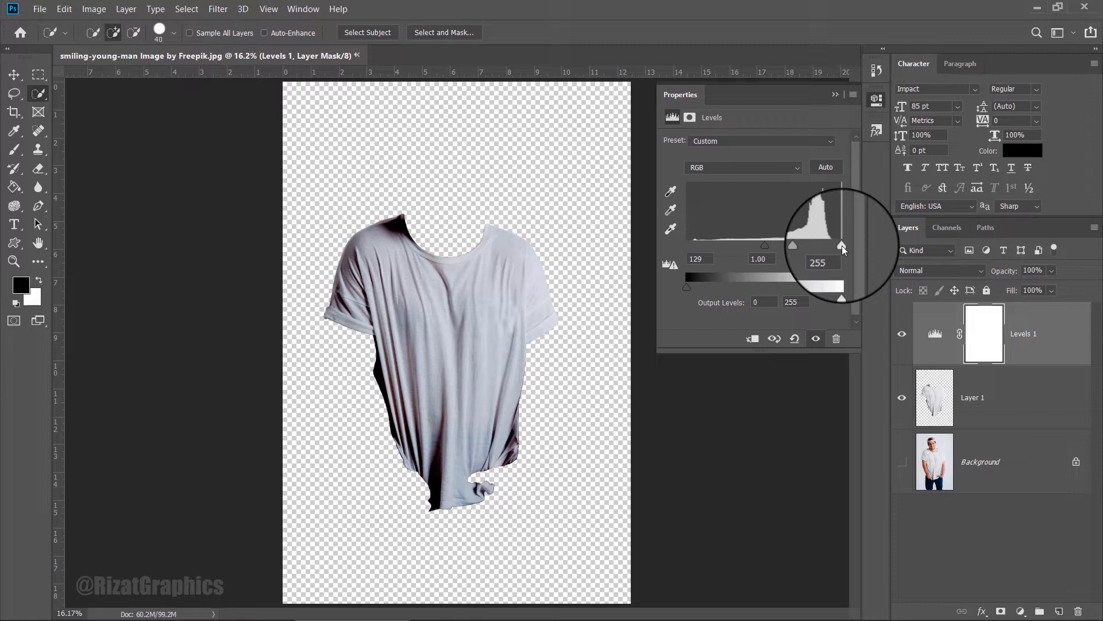
pyautogui.moveTo(842, 246); pyautogui.dragTo(836, 245)
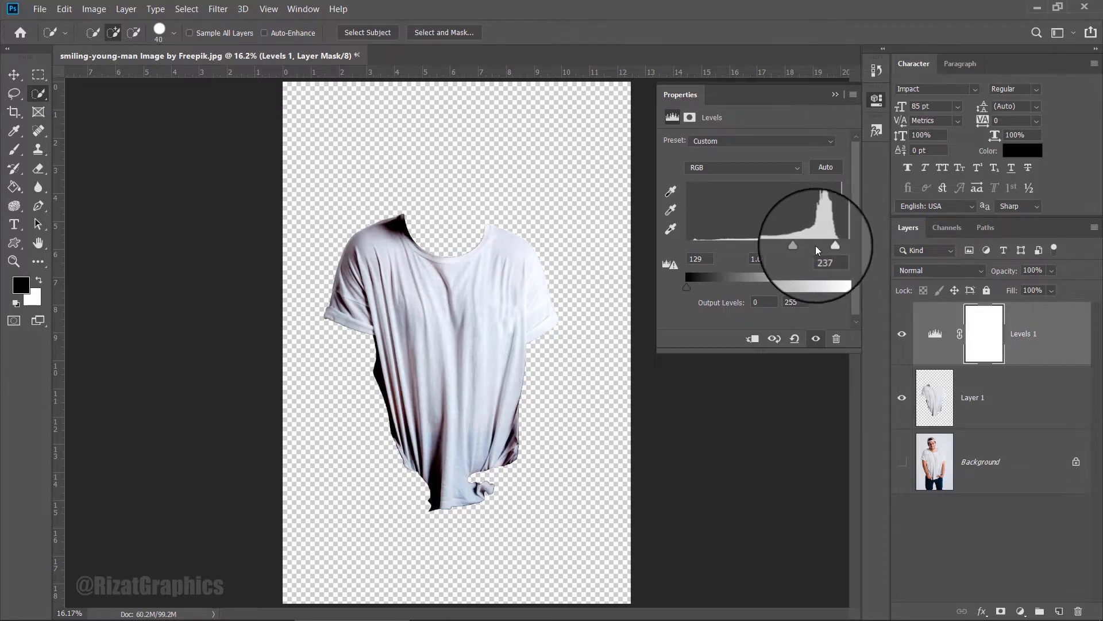
pyautogui.moveTo(791, 246); pyautogui.dragTo(808, 246)
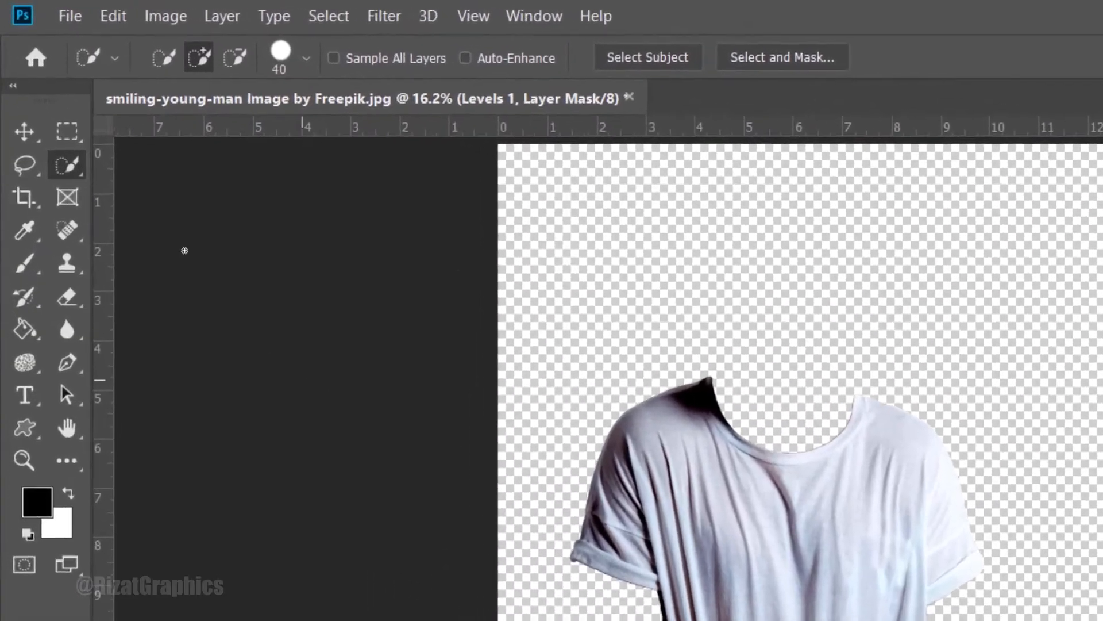
# Step: Save the contrasty shirt as a layered Photoshop file named Displacement.psd
pyautogui.click(70, 15)
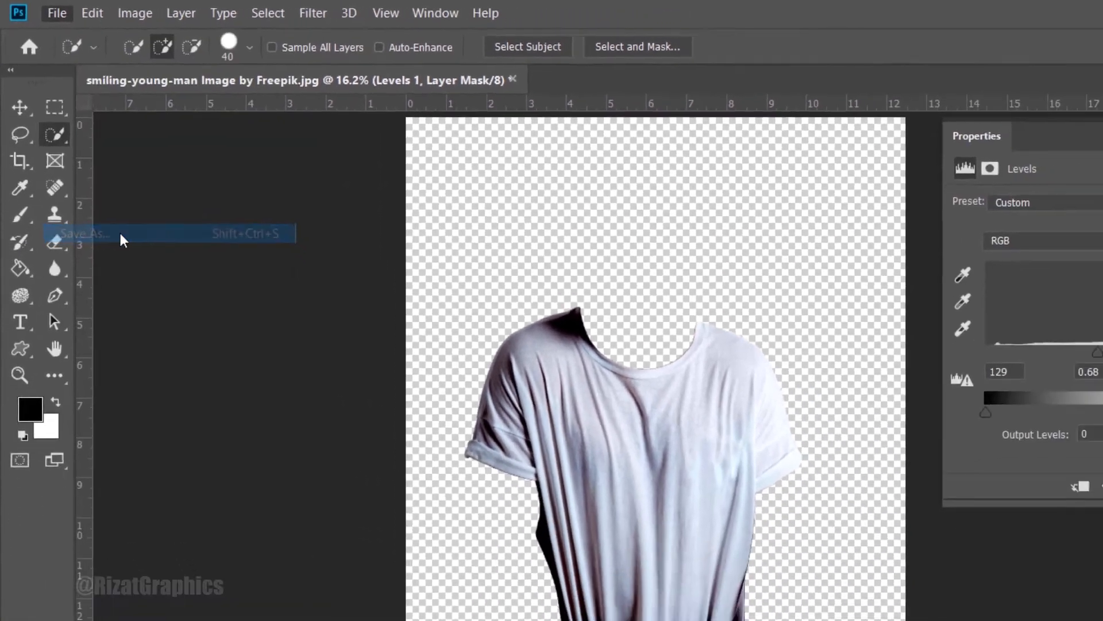
pyautogui.click(83, 233)
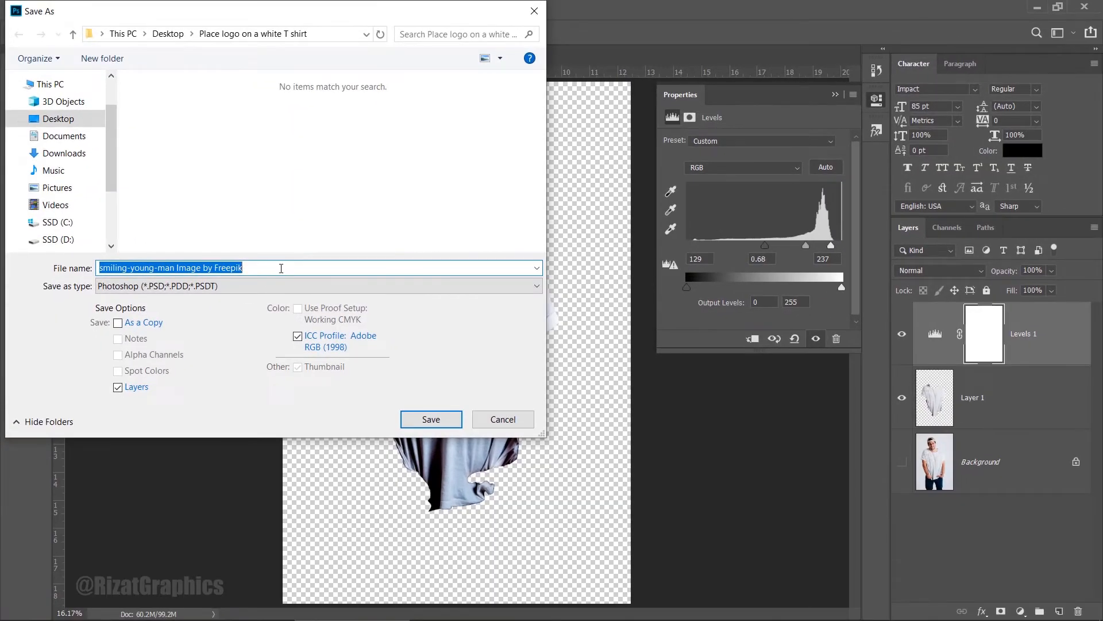
pyautogui.write('Displace')
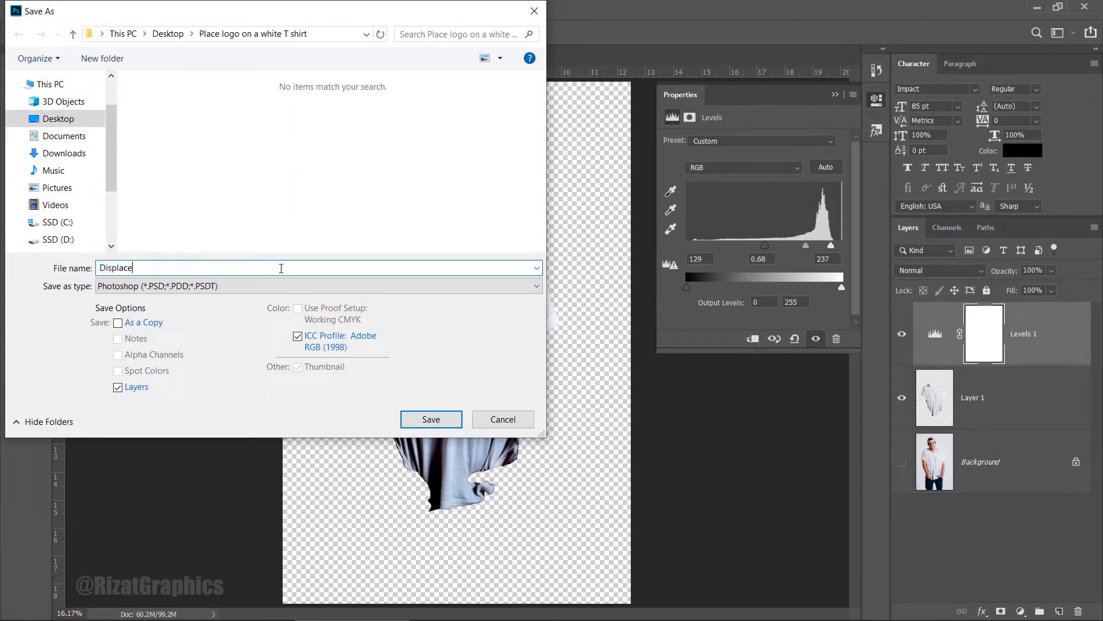
pyautogui.click(318, 286)
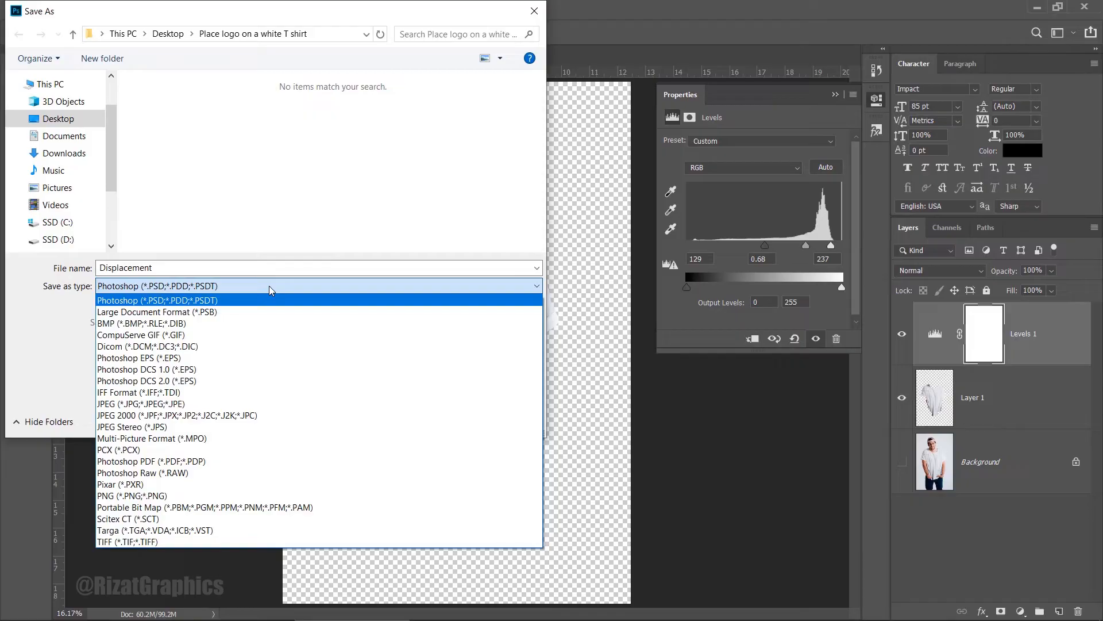
pyautogui.moveTo(268, 304)
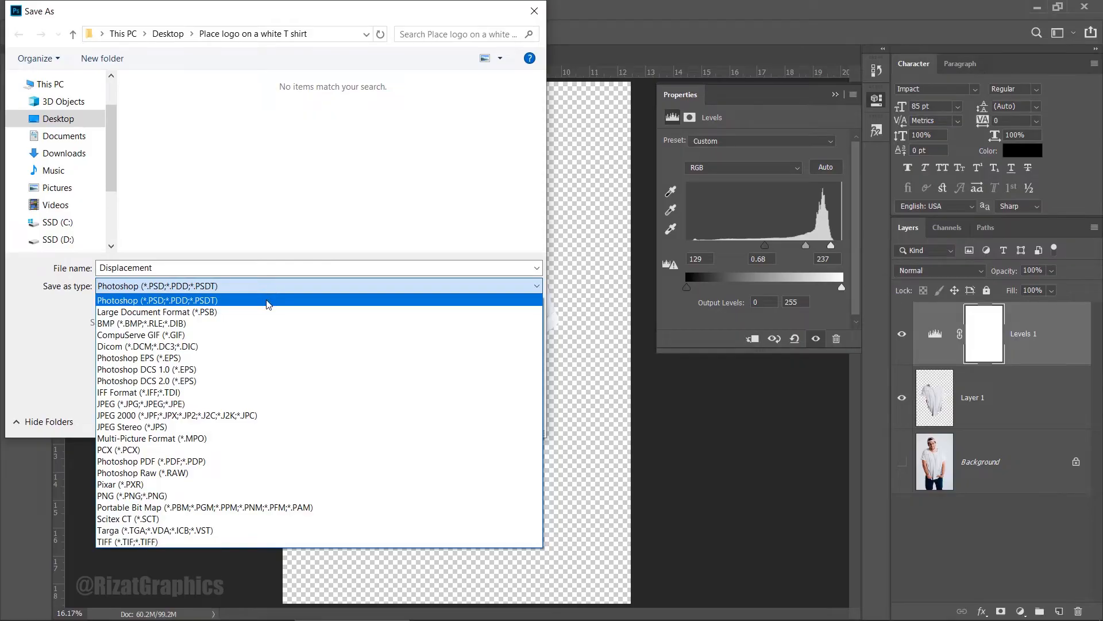
pyautogui.click(157, 299)
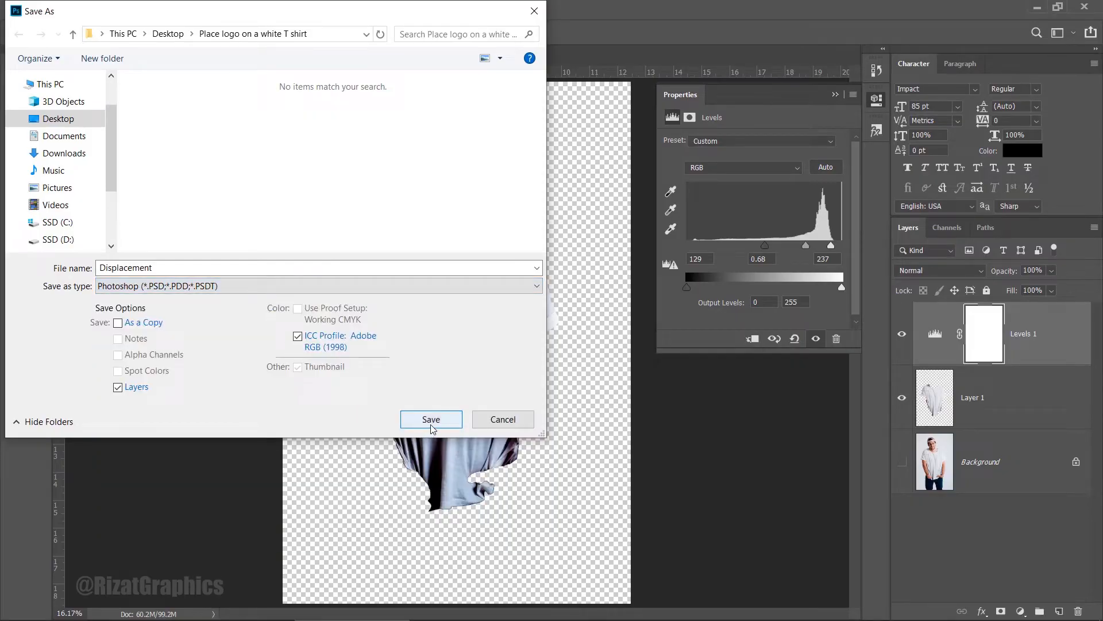
pyautogui.click(430, 419)
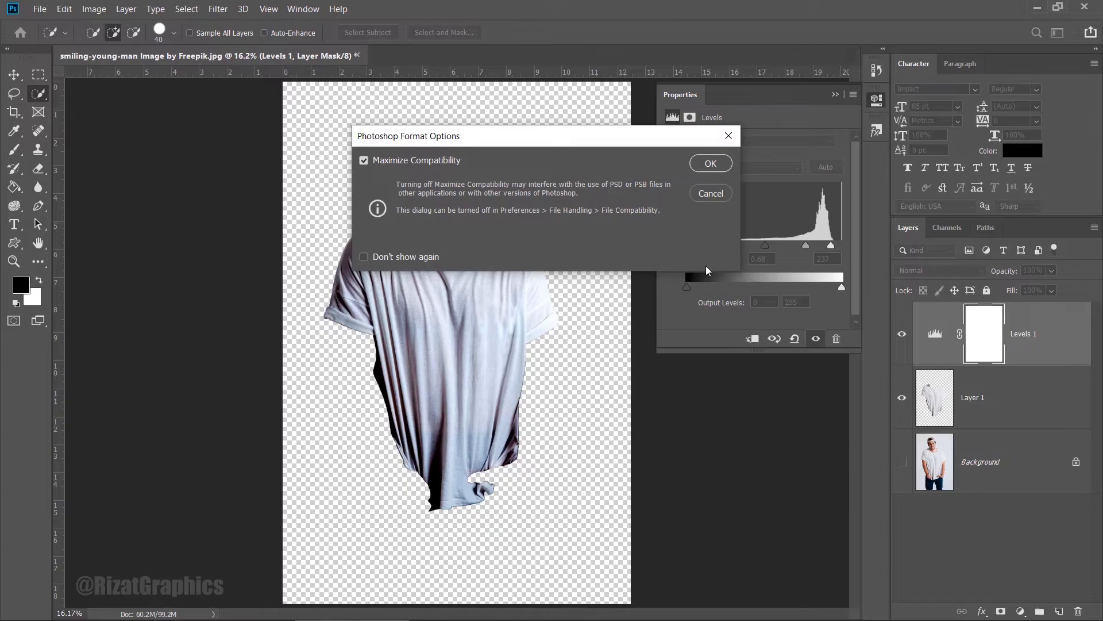
pyautogui.click(709, 162)
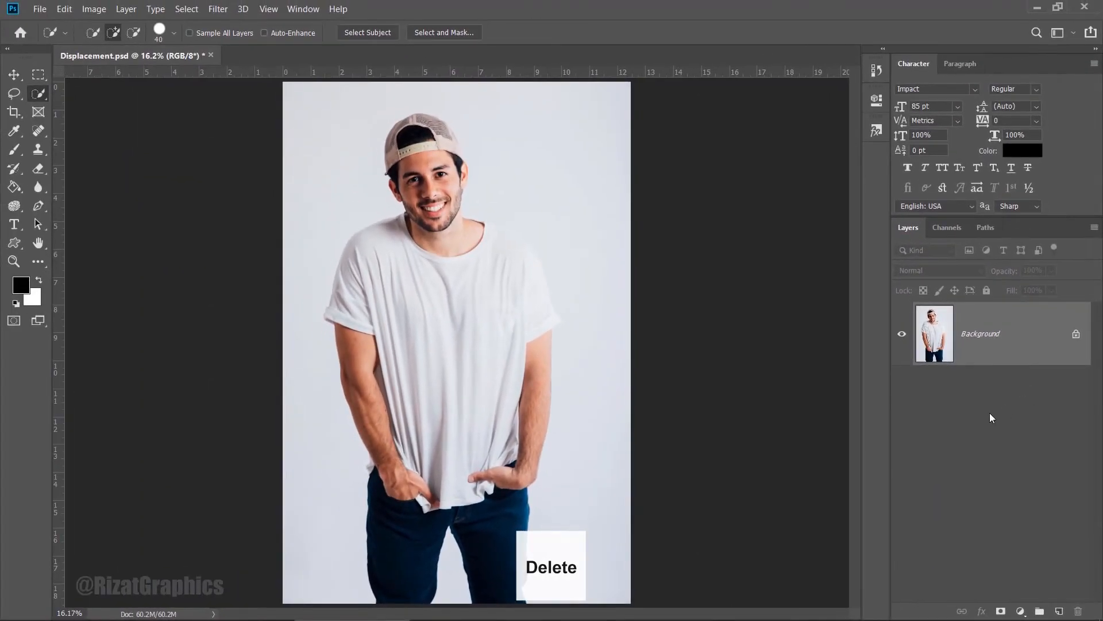
# Step: Place the Starbucks logo file into the document as an embedded smart object
pyautogui.click(39, 8)
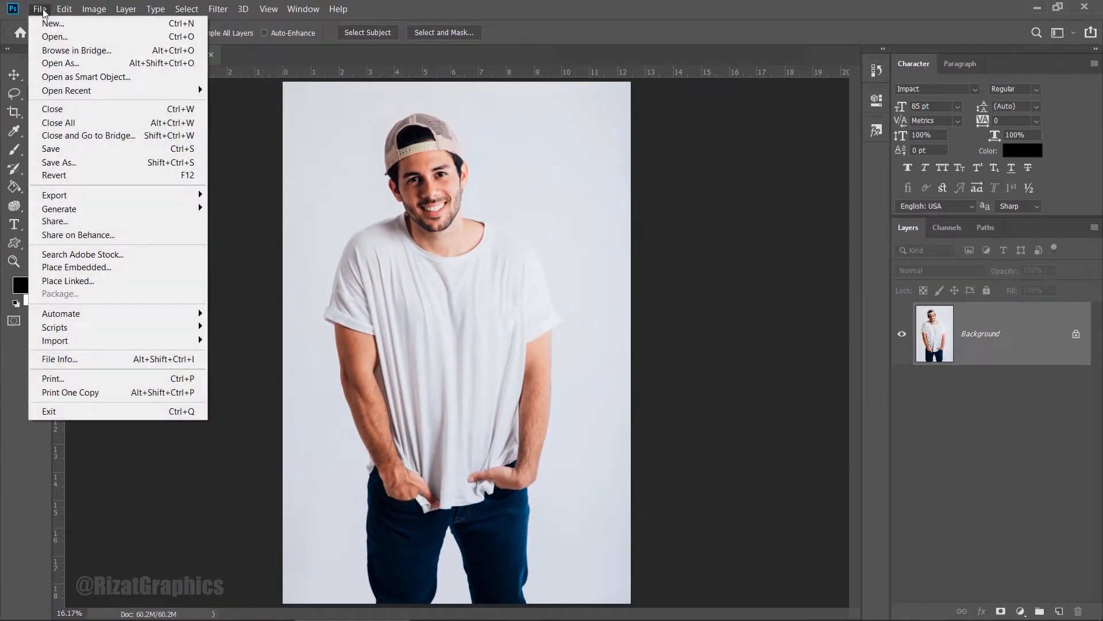
pyautogui.moveTo(76, 267)
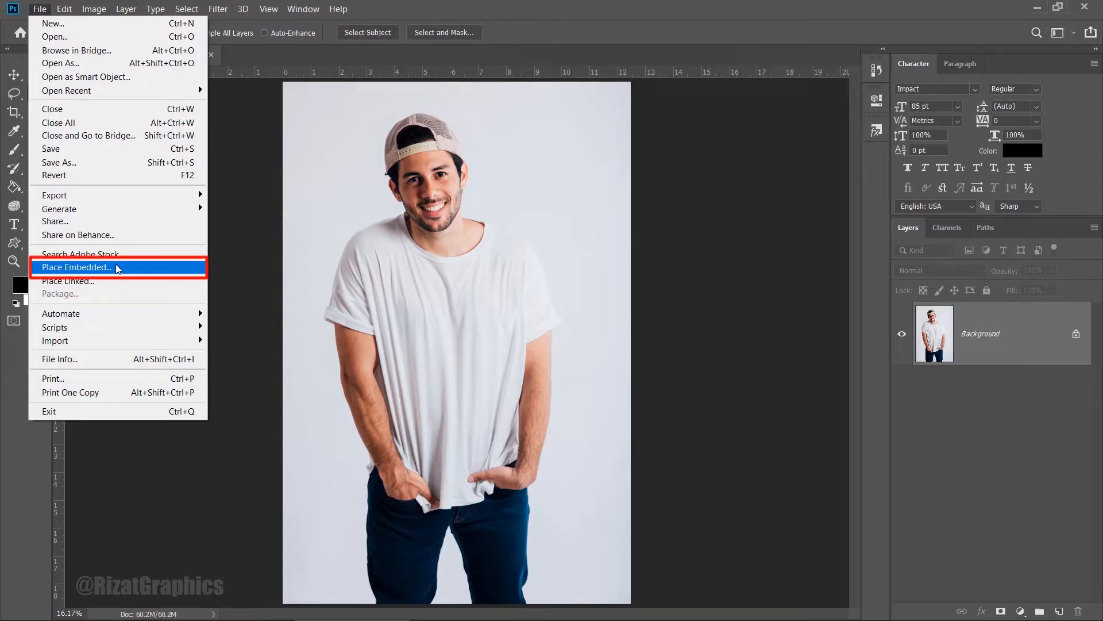
pyautogui.click(76, 266)
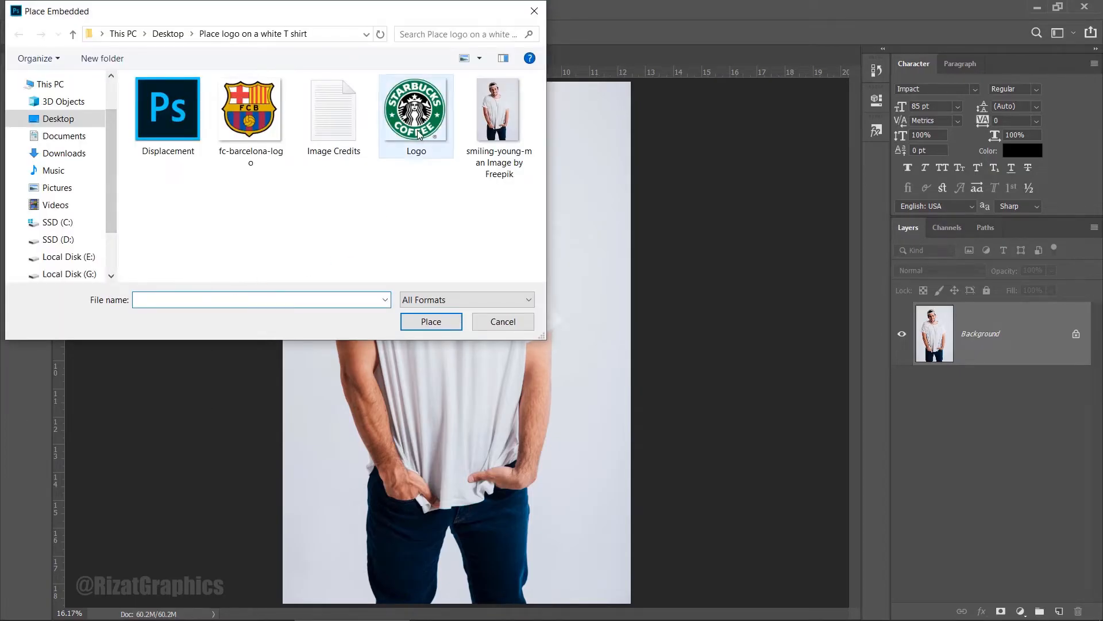
pyautogui.click(416, 109)
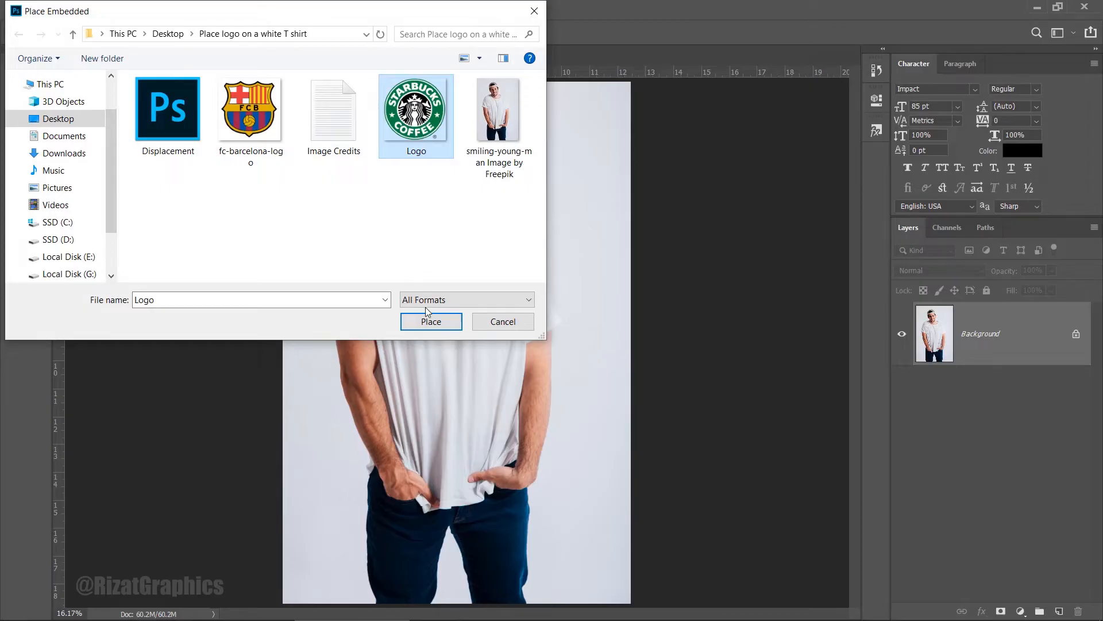
pyautogui.click(431, 320)
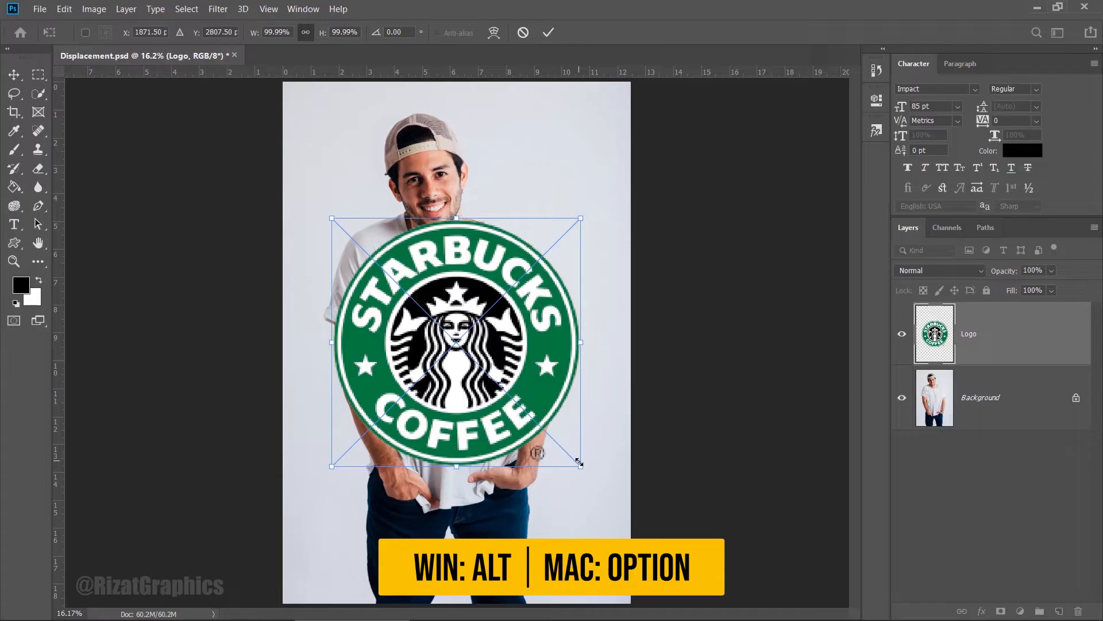
# Step: Shrink, position and slightly tilt the logo so it sits on the shirt's chest
pyautogui.moveTo(580, 465); pyautogui.dragTo(517, 402)
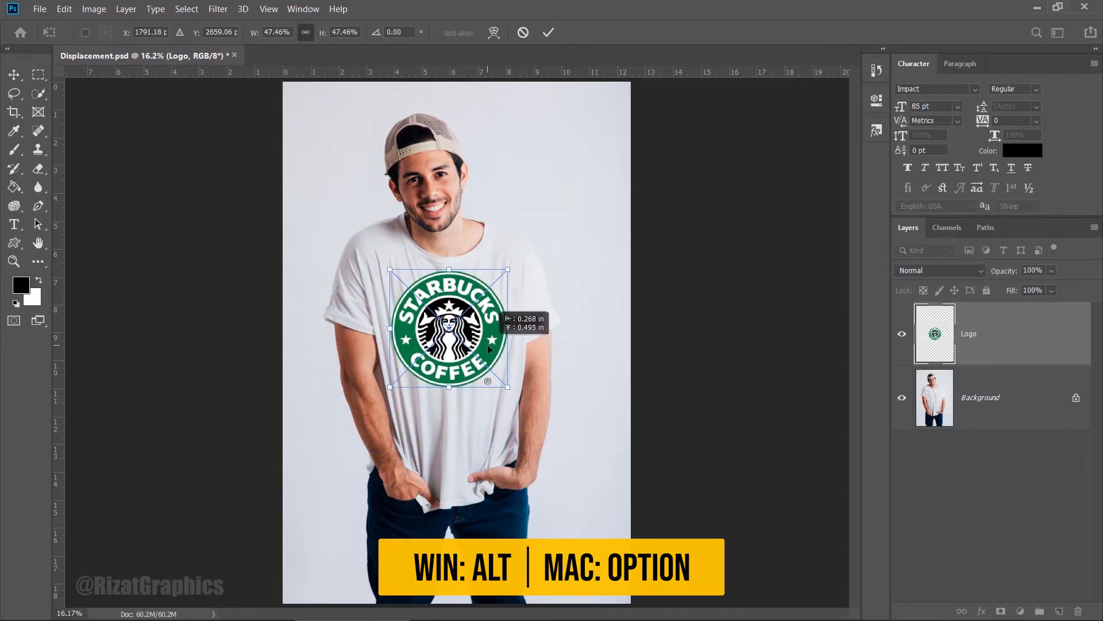
pyautogui.moveTo(517, 383); pyautogui.dragTo(517, 397)
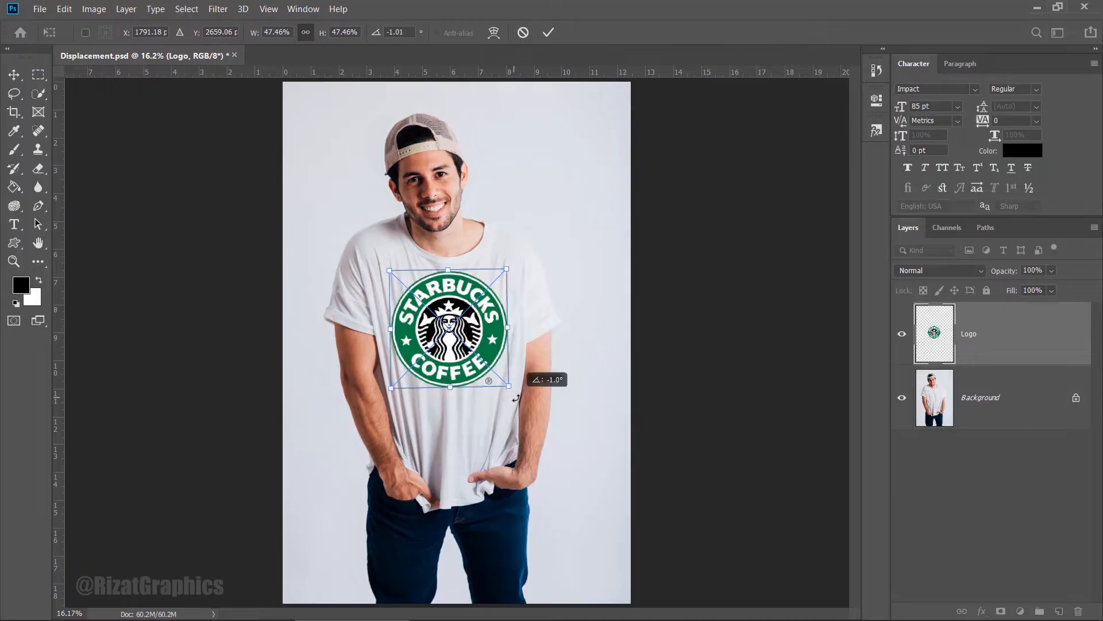
pyautogui.moveTo(516, 397); pyautogui.dragTo(516, 395)
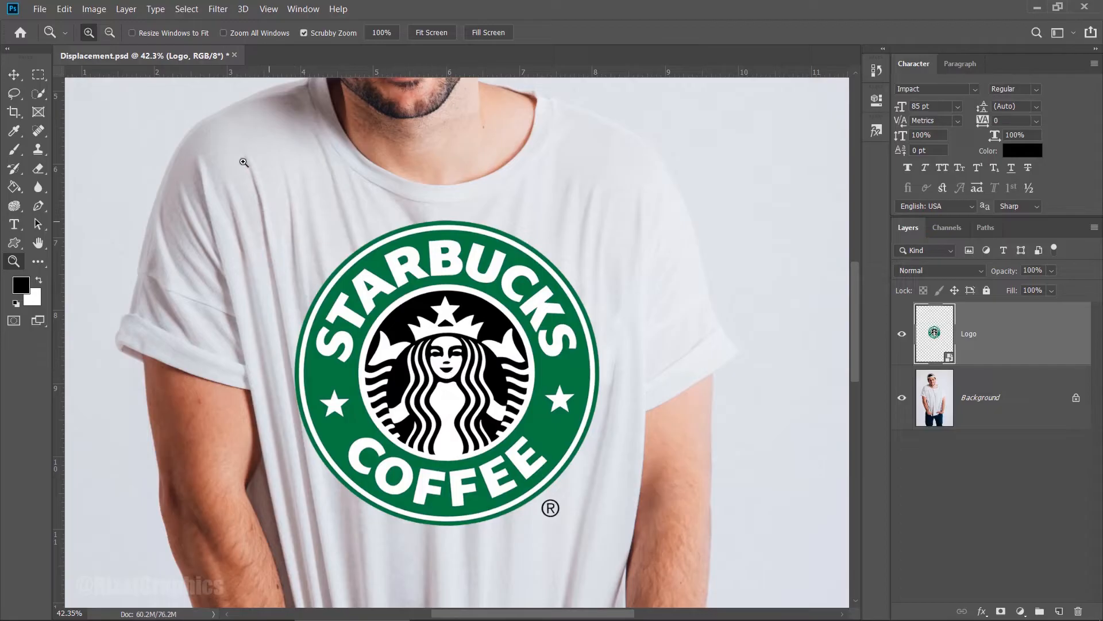
# Step: Apply a Displace filter at scale 10/10 using Displacement.psd as the map on the logo
pyautogui.click(217, 8)
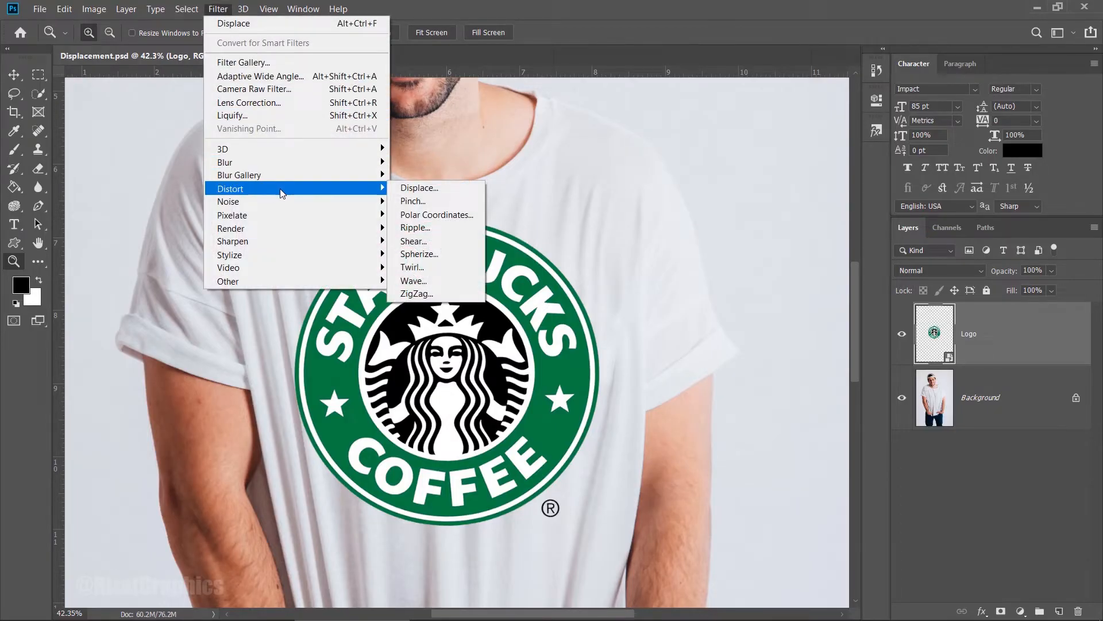
pyautogui.moveTo(418, 187)
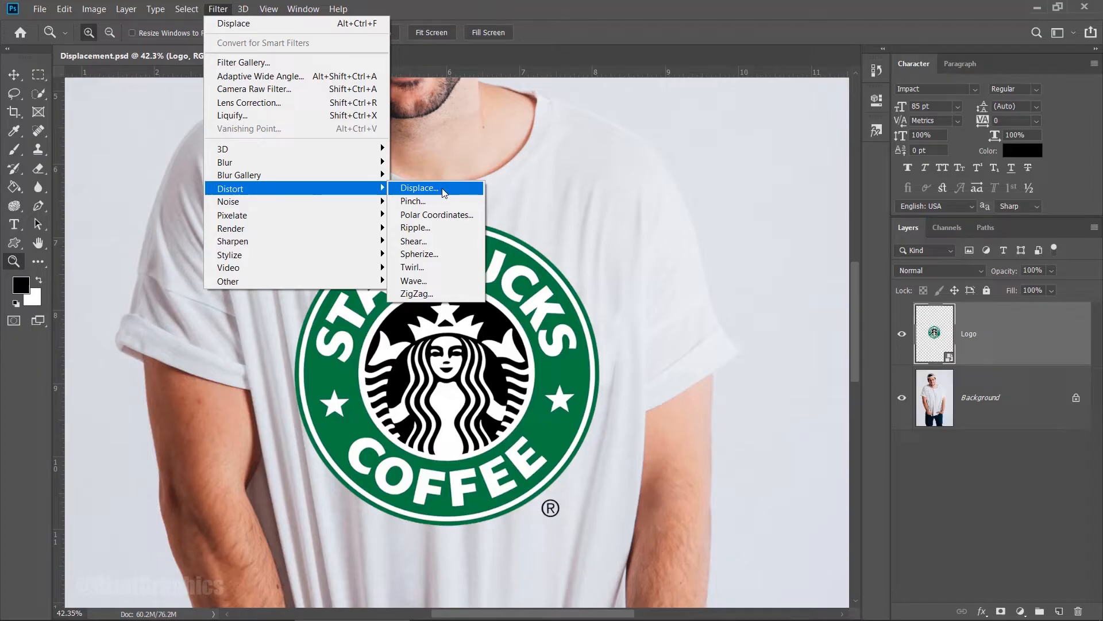
pyautogui.click(418, 187)
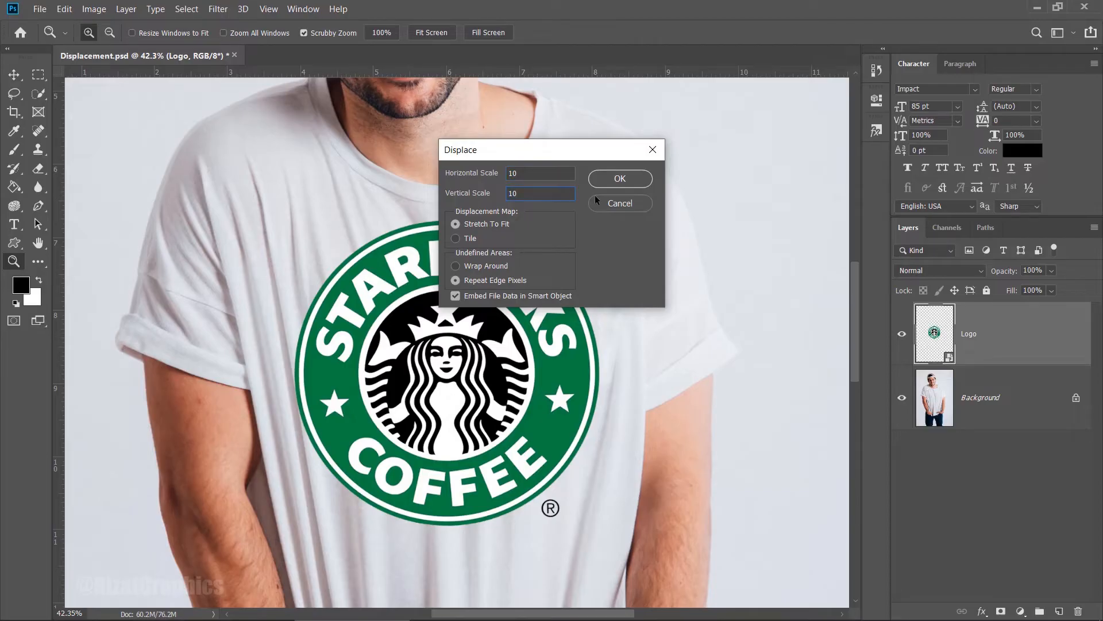
pyautogui.click(618, 178)
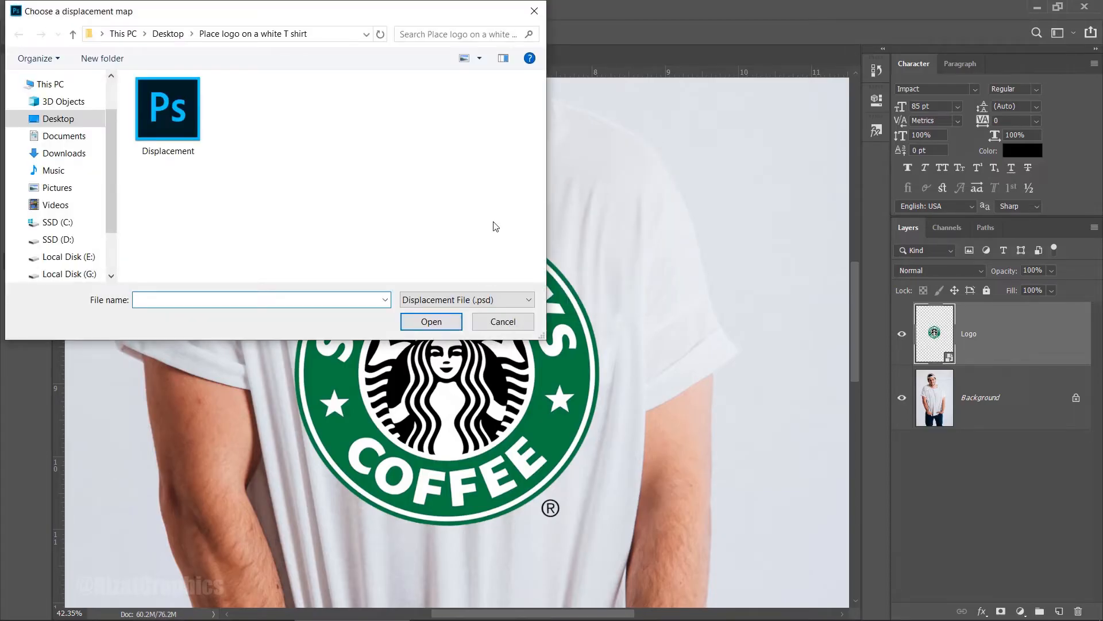
pyautogui.click(168, 108)
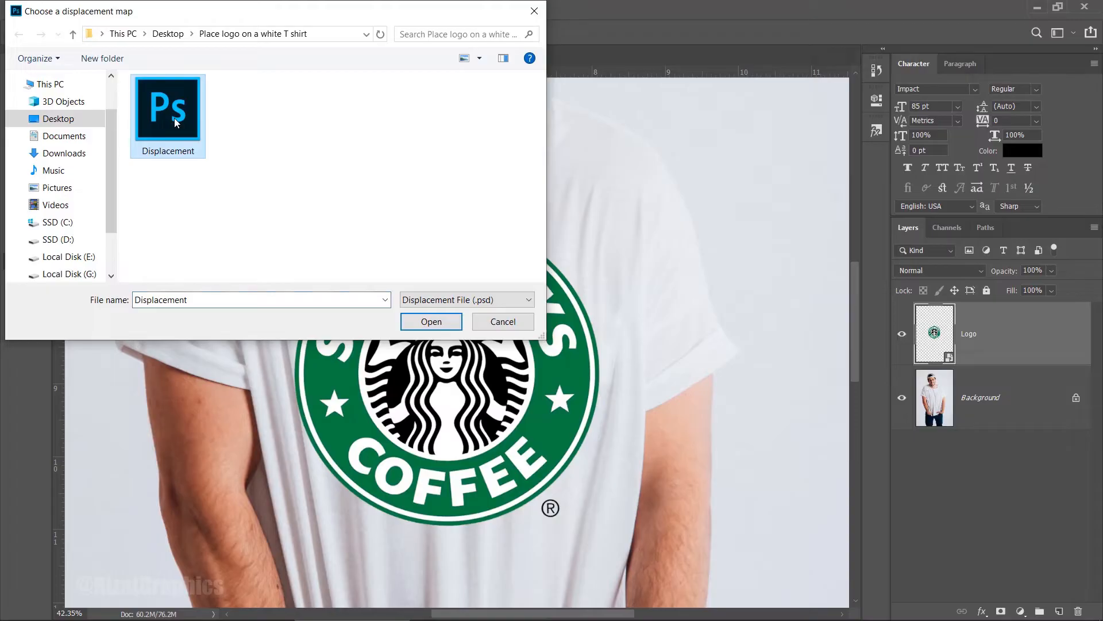
pyautogui.moveTo(431, 321)
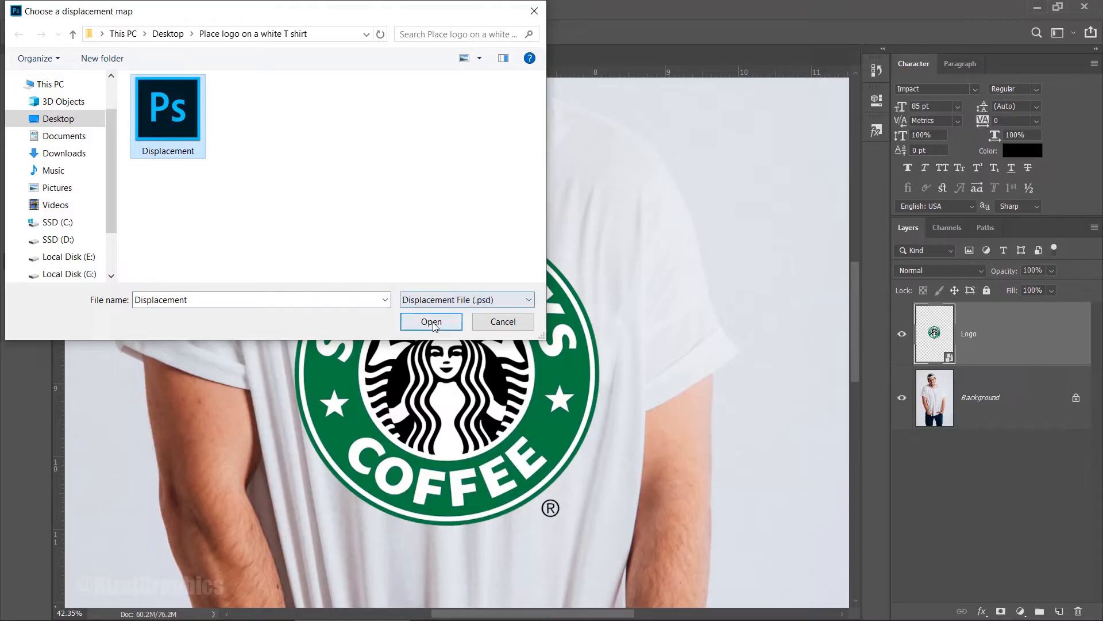
pyautogui.click(431, 322)
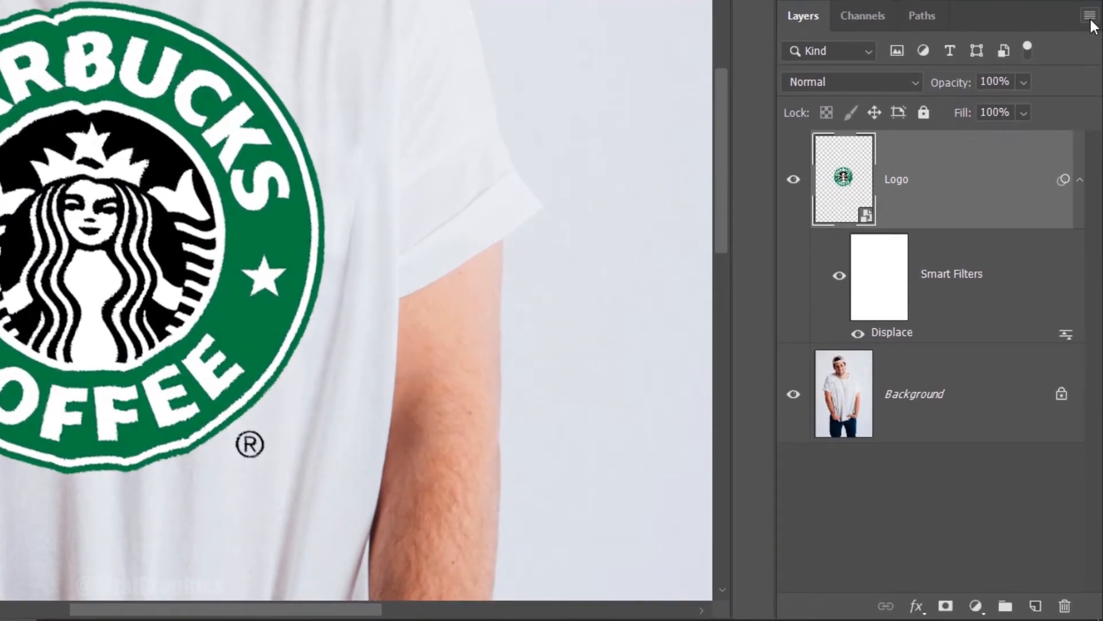
# Step: Set the logo's Underlying Layer blend-if white slider to about 200 and its blend mode to Multiply
pyautogui.click(1089, 14)
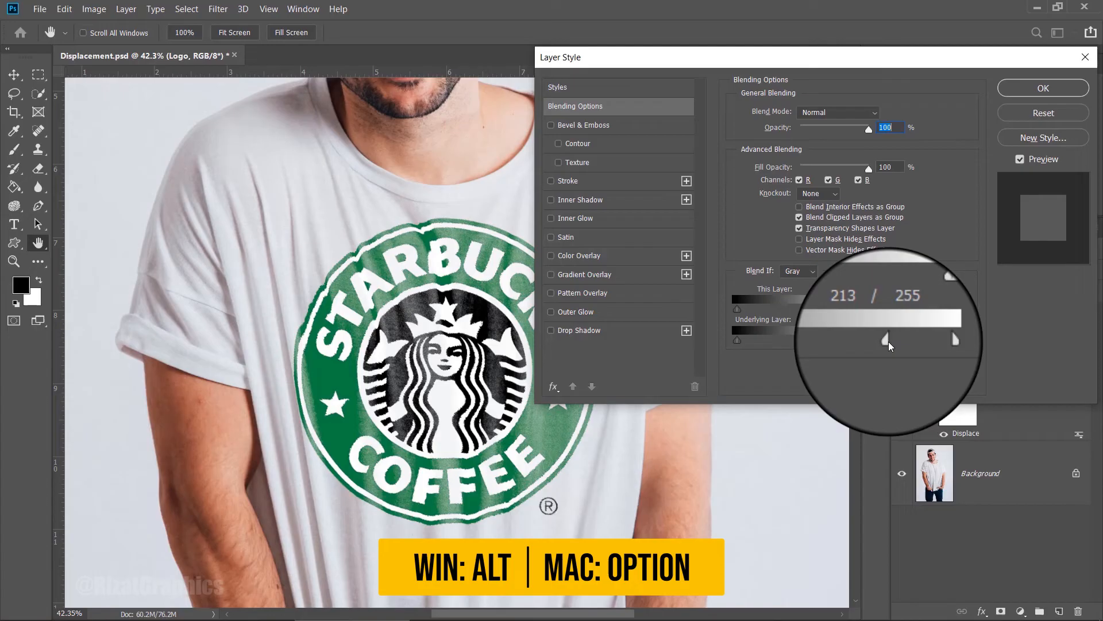
pyautogui.moveTo(885, 338); pyautogui.dragTo(877, 338)
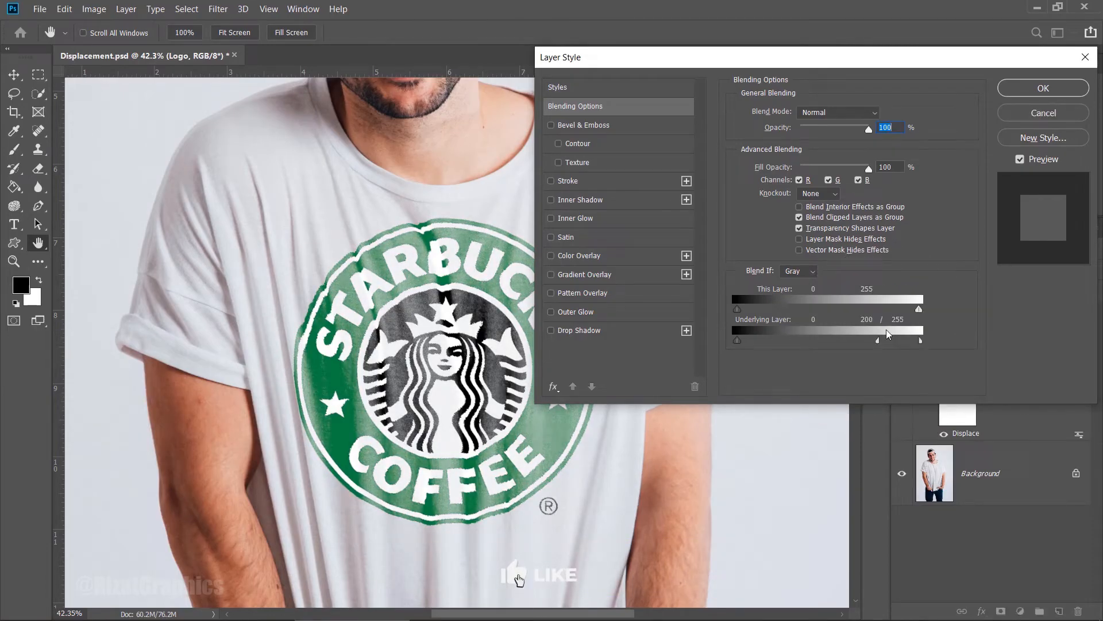
pyautogui.click(838, 112)
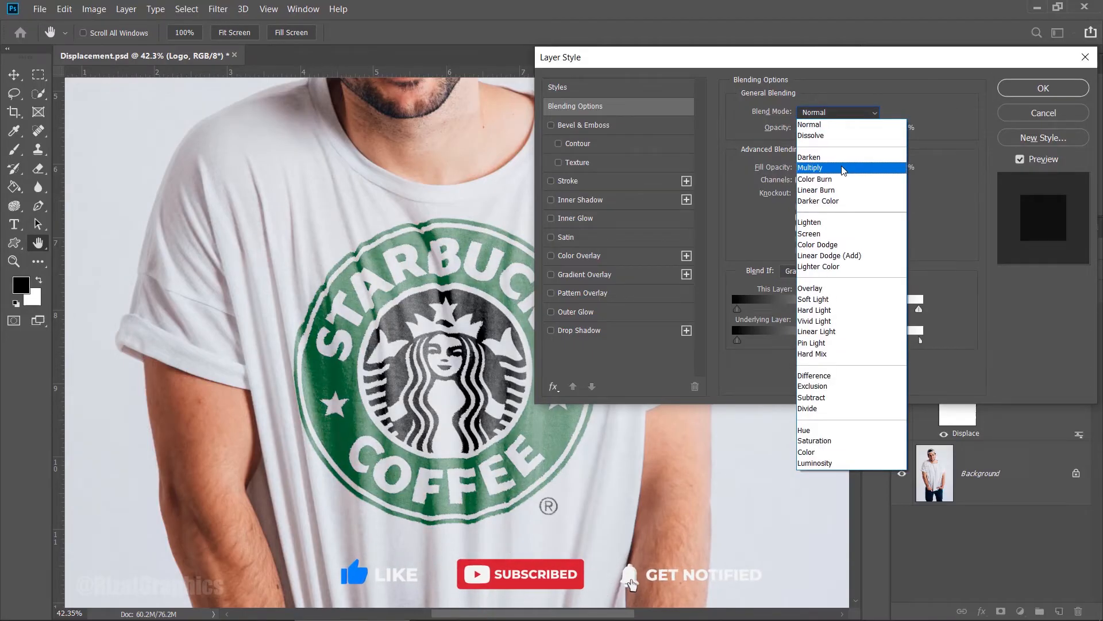
pyautogui.click(810, 168)
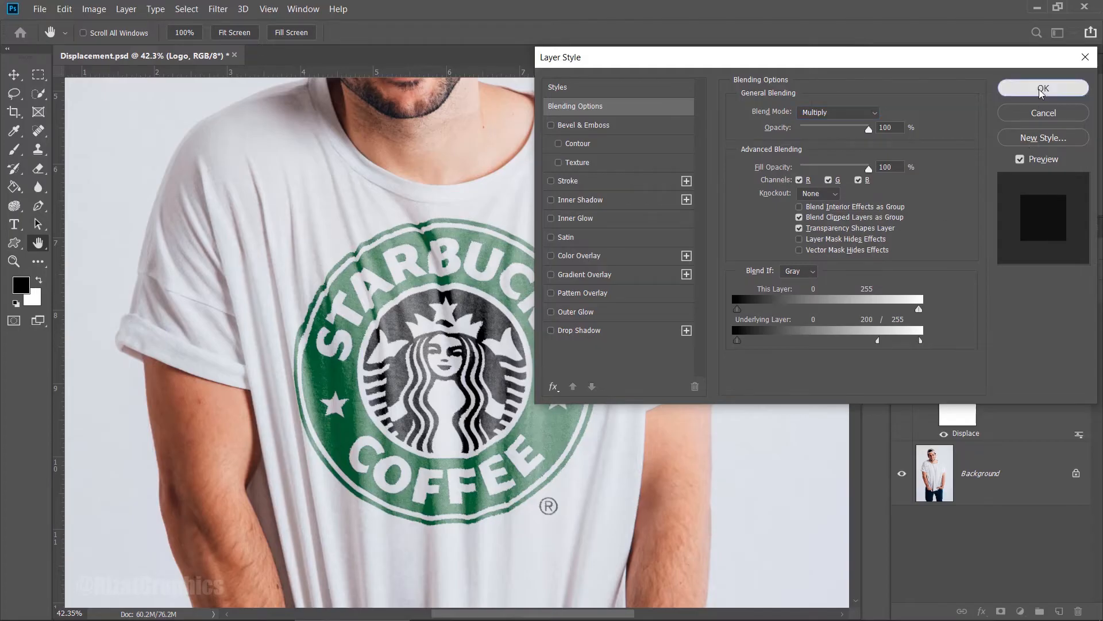
pyautogui.click(1044, 88)
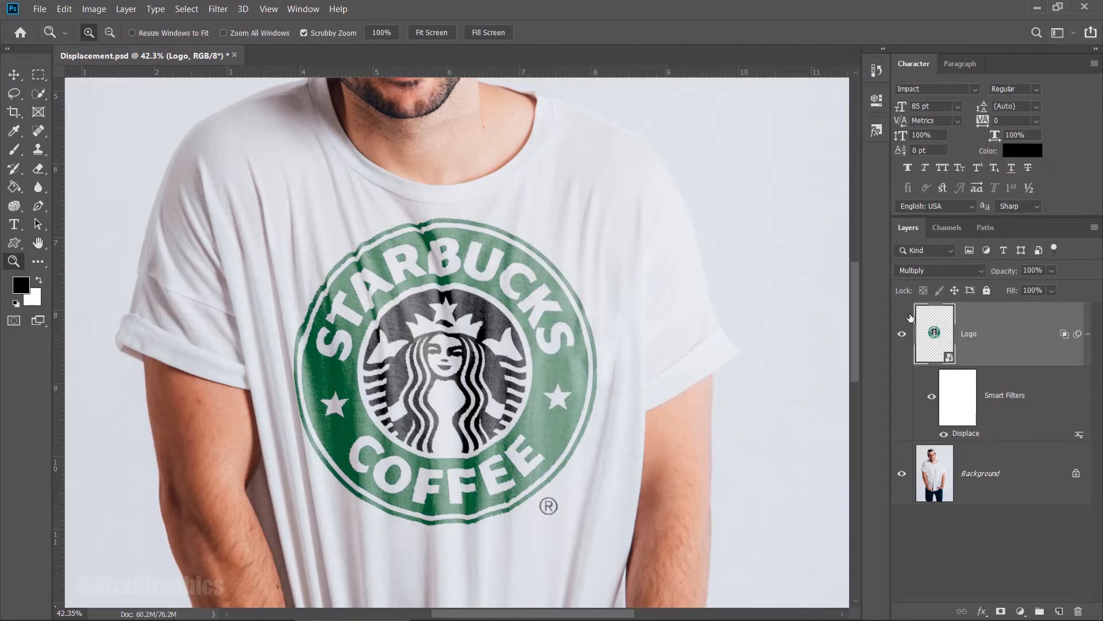
# Step: Select the Logo layer and shift it slightly on the chest
pyautogui.click(903, 334)
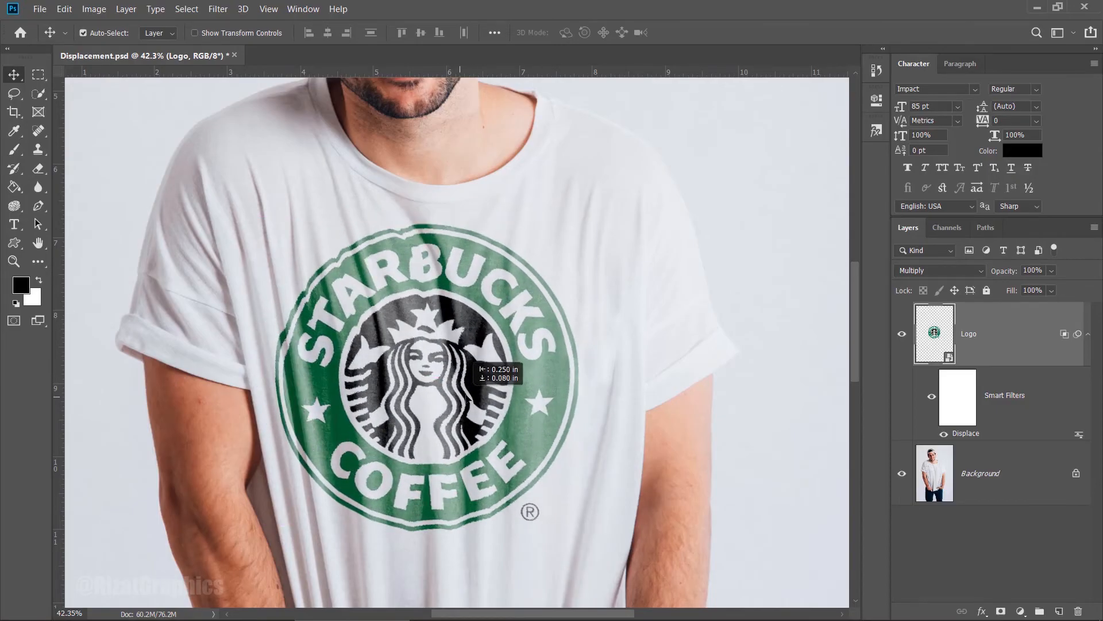
pyautogui.moveTo(499, 372); pyautogui.dragTo(467, 397)
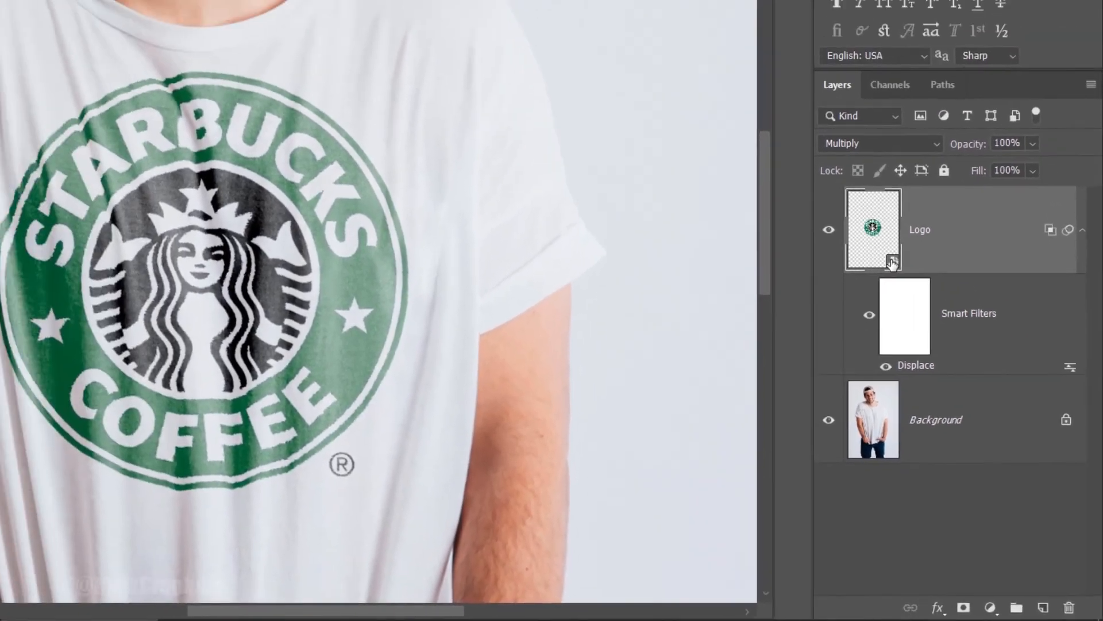
# Step: Inside the logo's smart object, place the fc-barcelona-logo file and merge it down as the only artwork
pyautogui.click(321, 55)
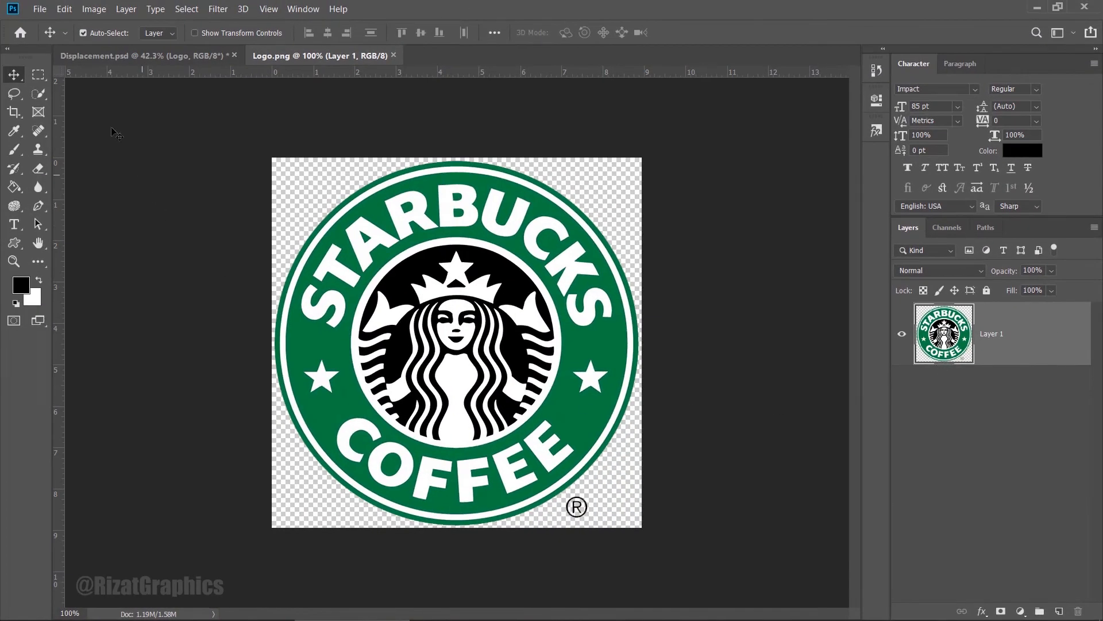
pyautogui.click(39, 8)
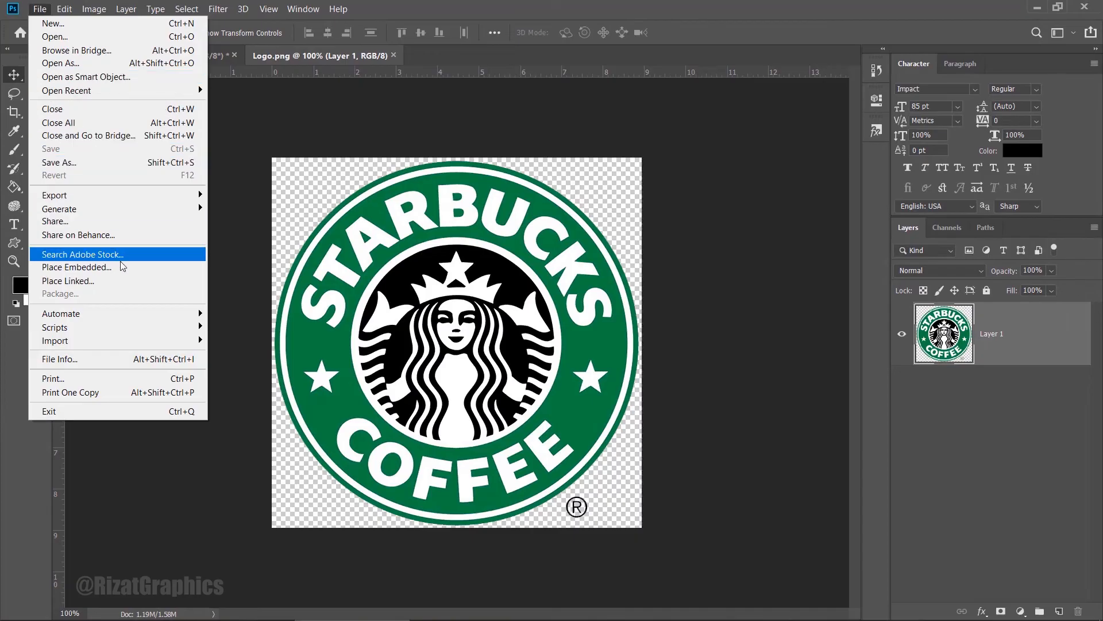
pyautogui.click(76, 268)
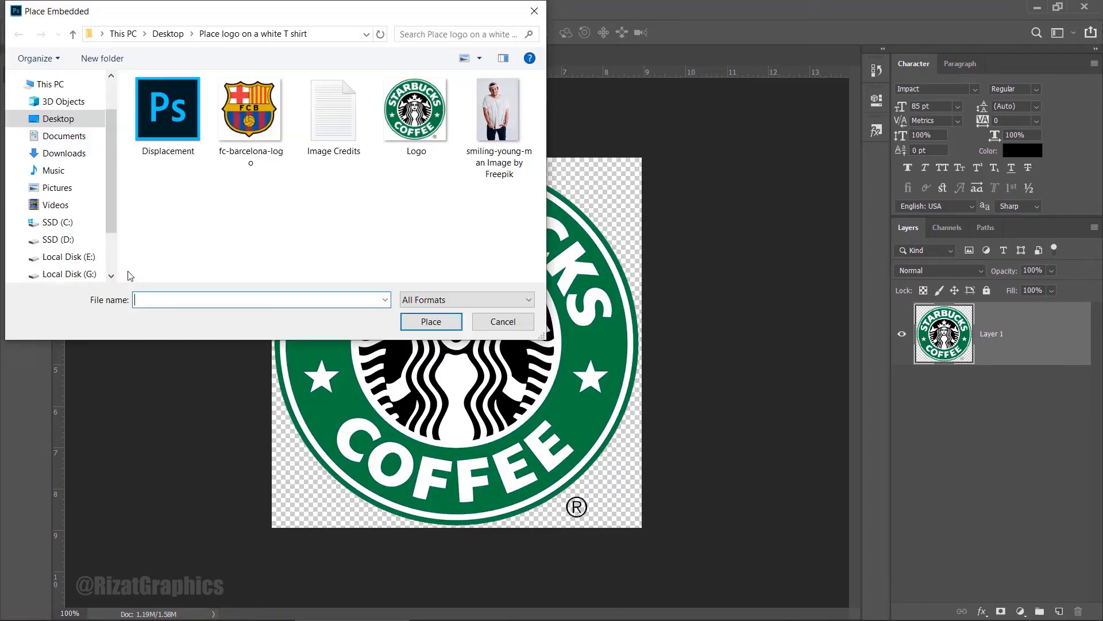
pyautogui.click(250, 108)
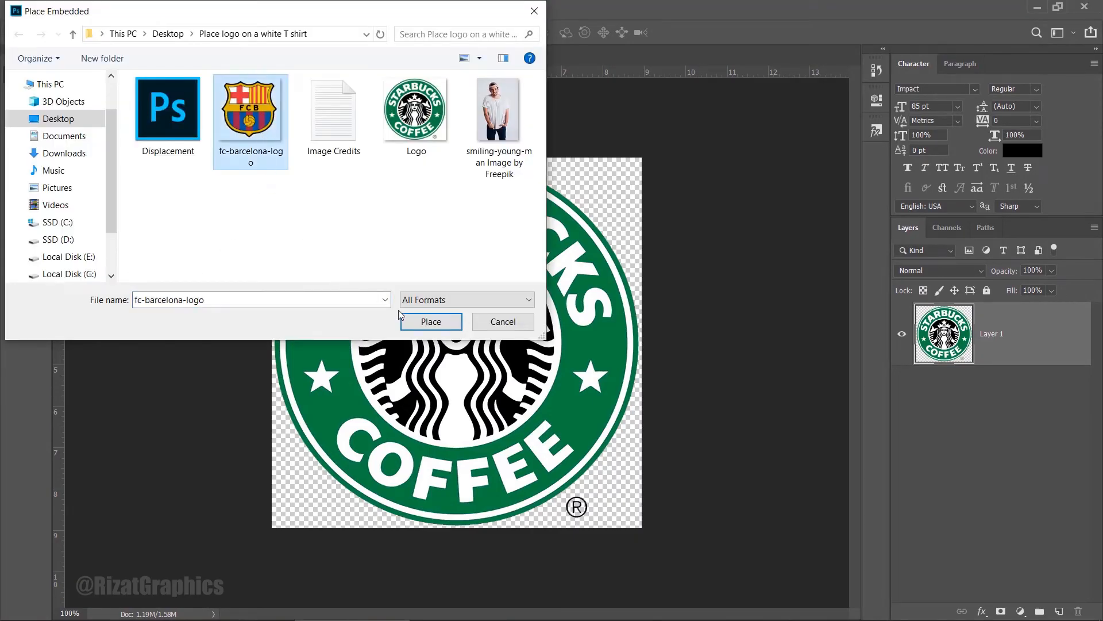
pyautogui.click(430, 321)
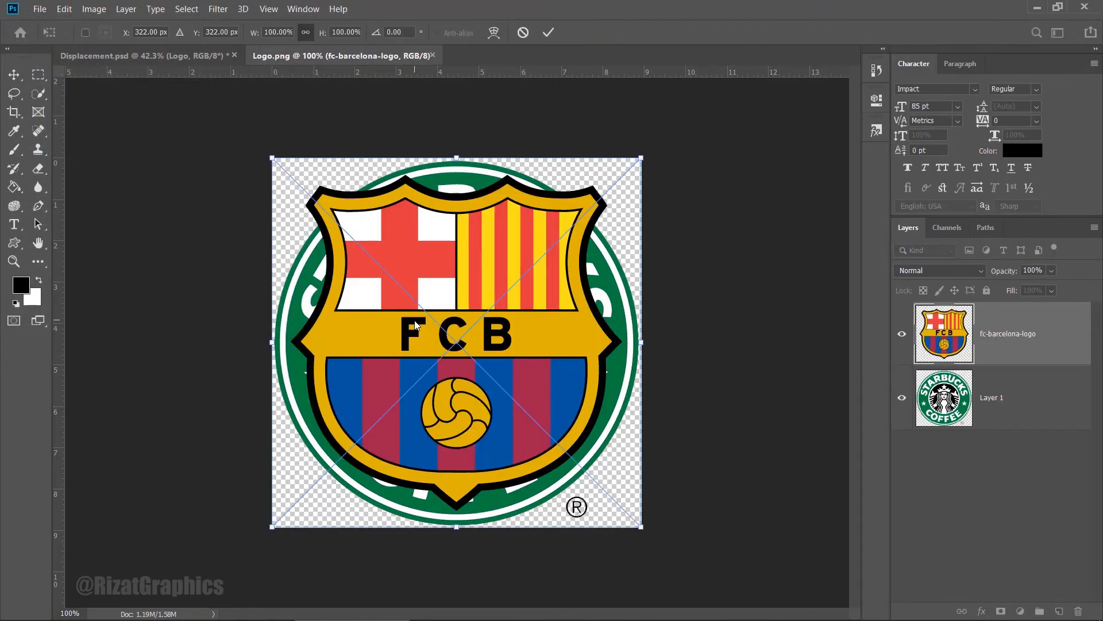
pyautogui.click(548, 32)
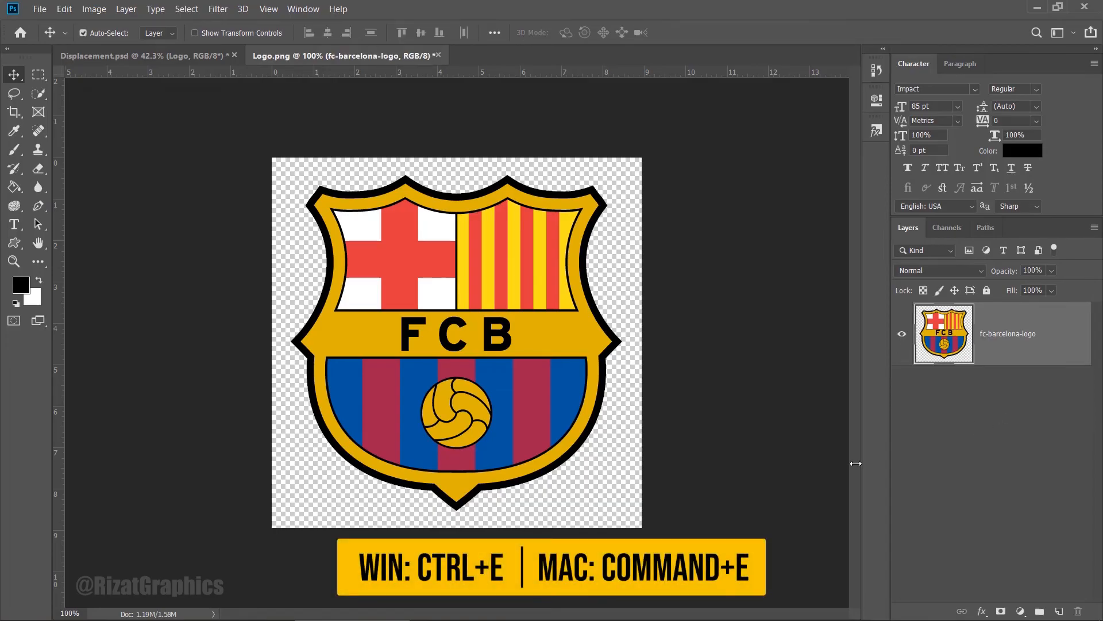
pyautogui.click(39, 8)
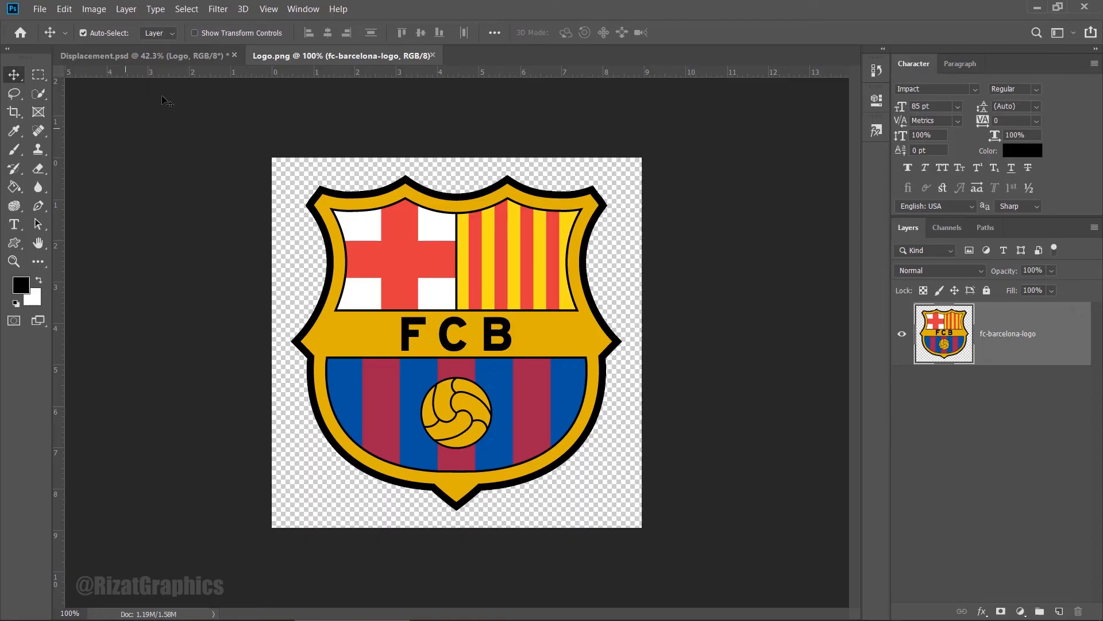
# Step: Switch back to the t-shirt document showing the FC Barcelona crest on the shirt
pyautogui.click(148, 55)
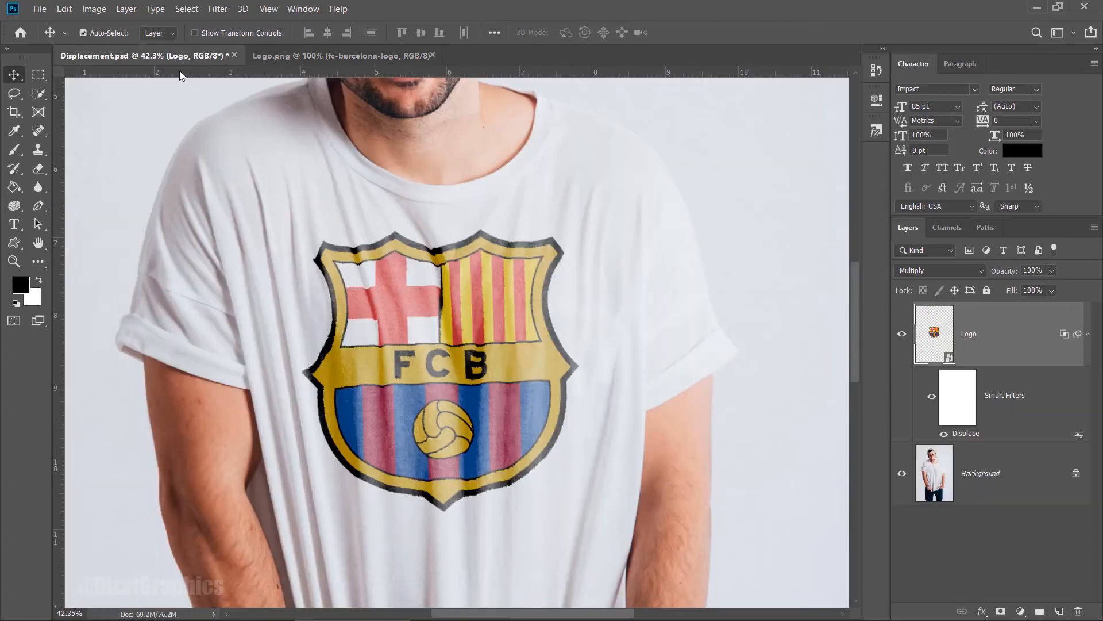
pyautogui.moveTo(433, 493)
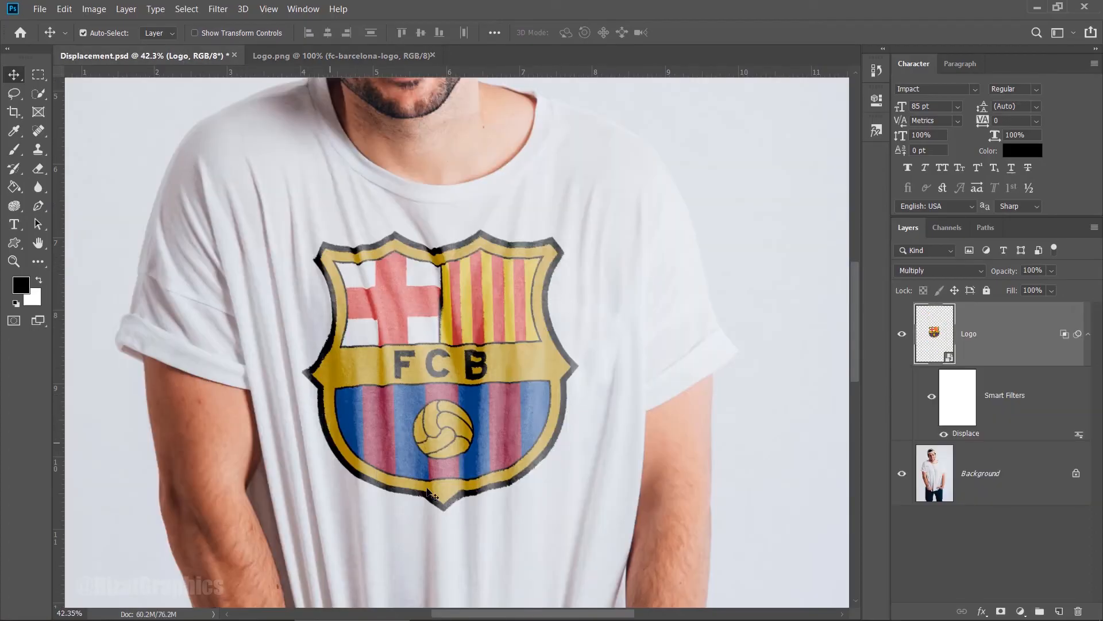